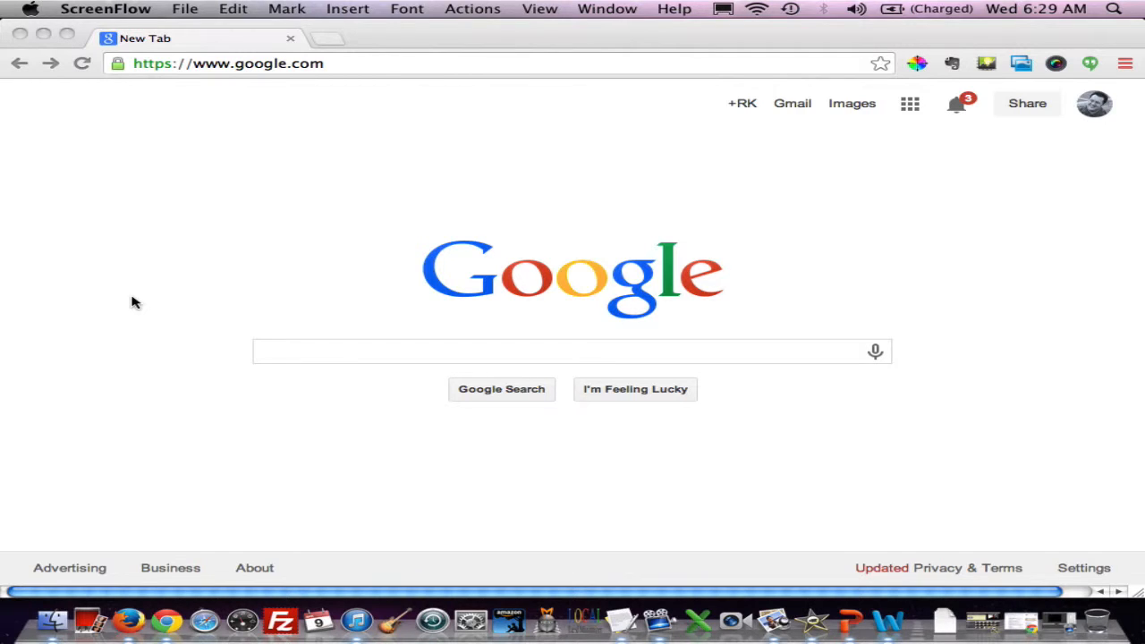
{"action": "mouse_move", "coordinate": [327, 360]}
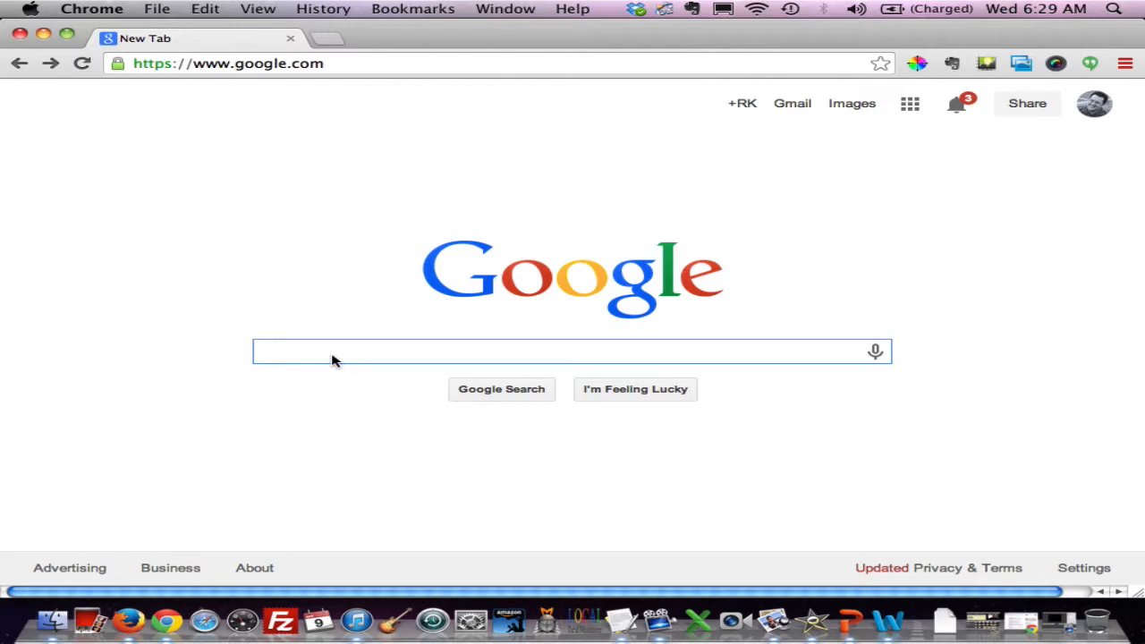
- Search Google for 'kindle for pc' and scroll through the results to Amazon's install instructions
{"action": "type", "text": "kindle for pc"}
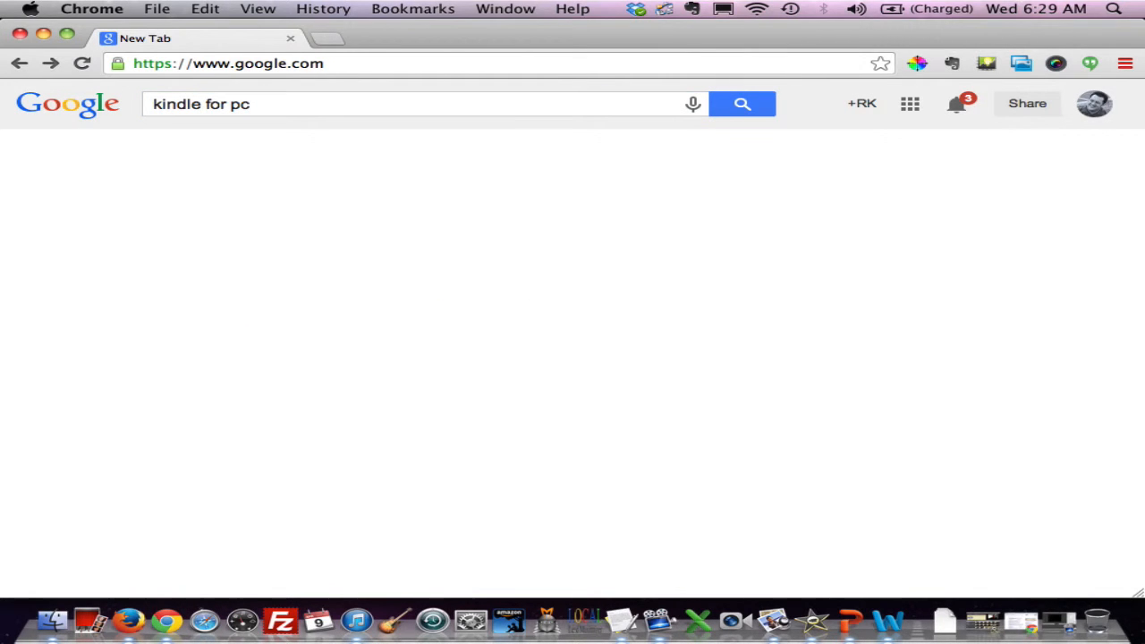
{"action": "left_click", "coordinate": [744, 103]}
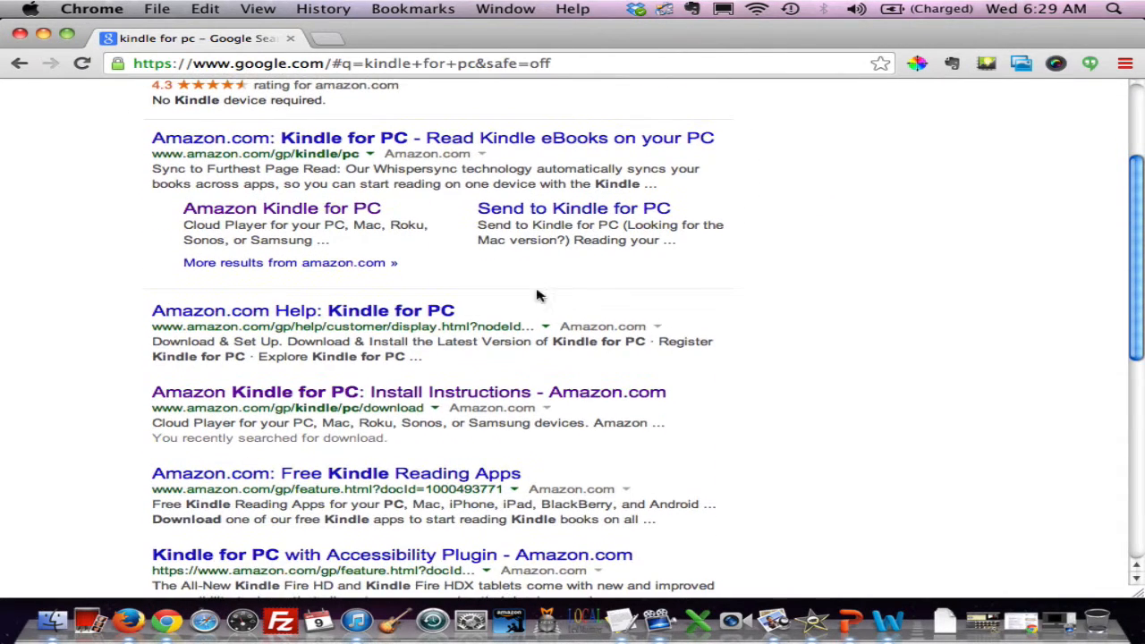
{"action": "mouse_move", "coordinate": [294, 419]}
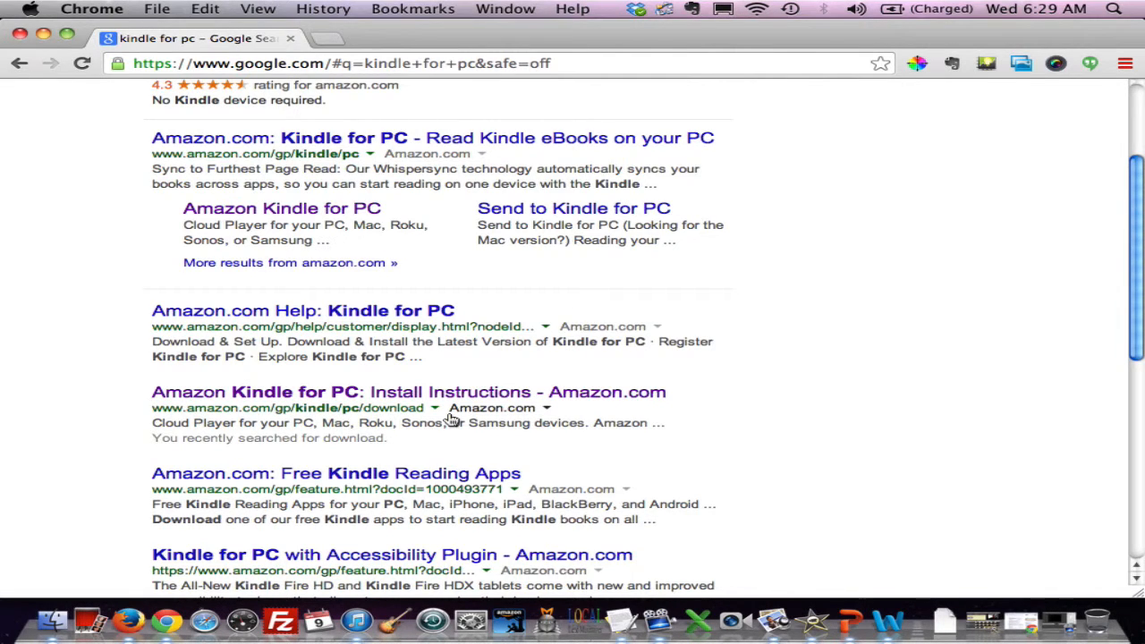
{"action": "scroll", "scroll_direction": "up", "scroll_amount": 3}
{"action": "type", "text": "kindle for mac"}
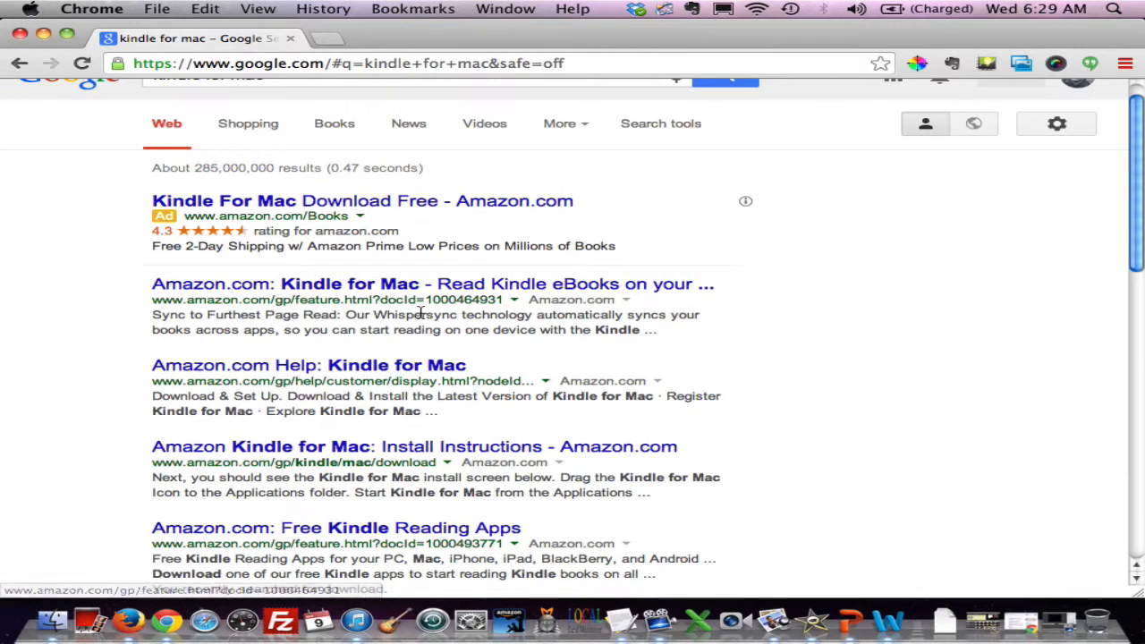
{"action": "mouse_move", "coordinate": [390, 448]}
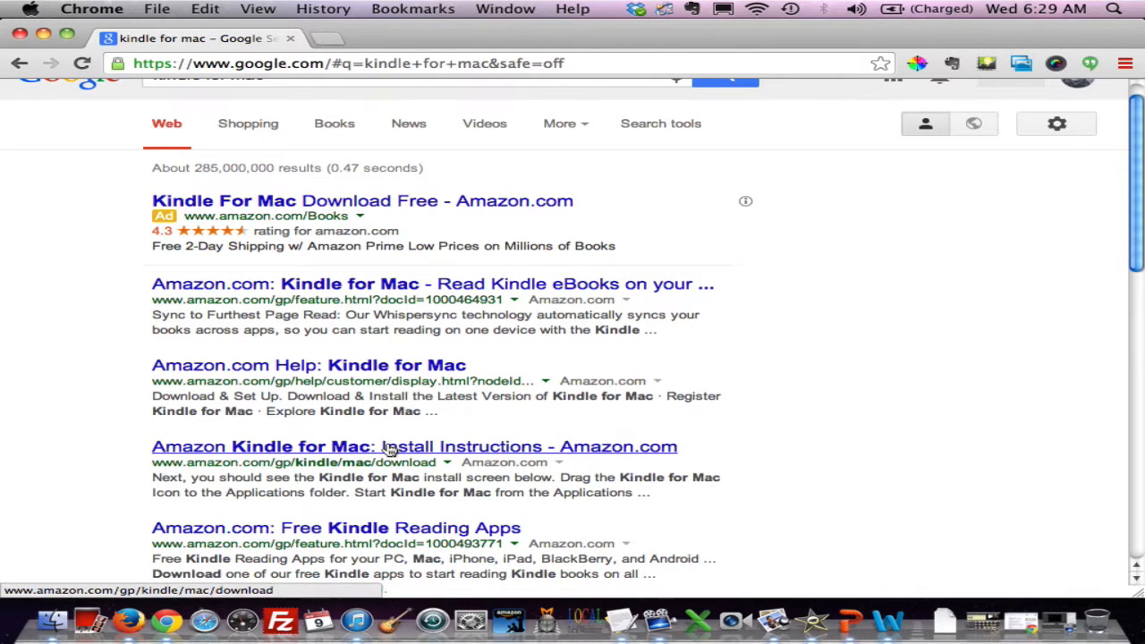